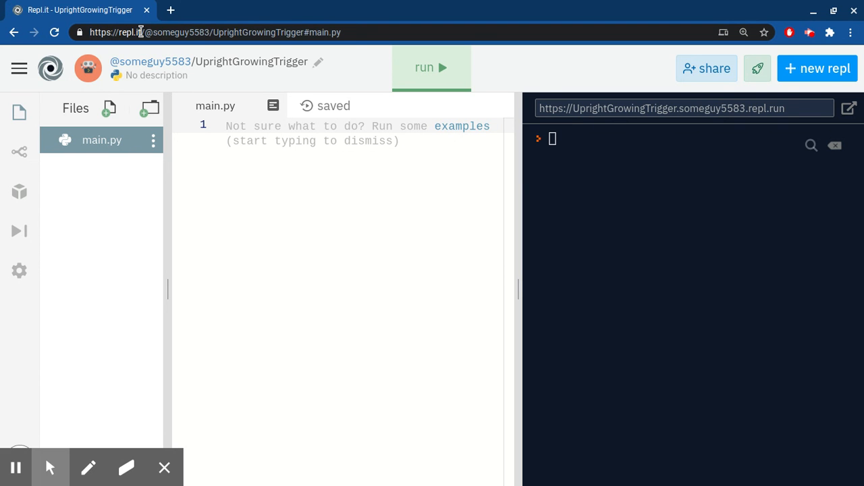
Enter 5 * 6 on line 1 of main.py and run it, leaving the console blank
{"action": "double_click", "coordinate": [129, 33]}
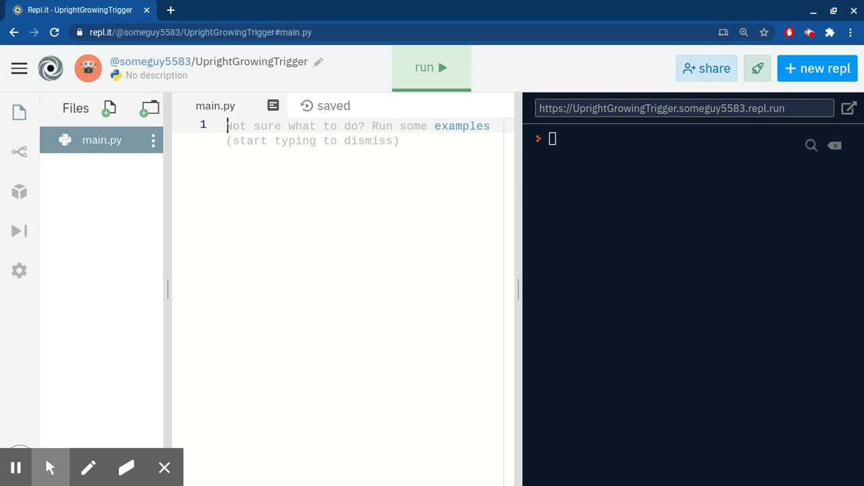
{"action": "type", "text": "%"}
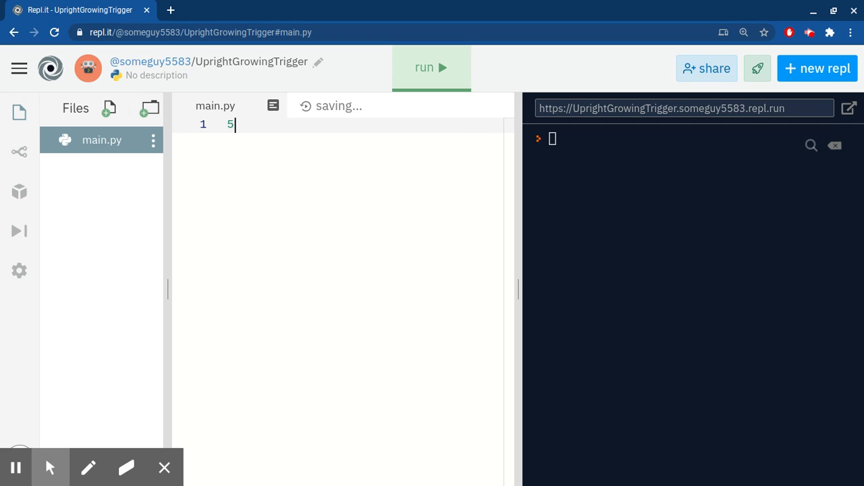
{"action": "type", "text": "* 6"}
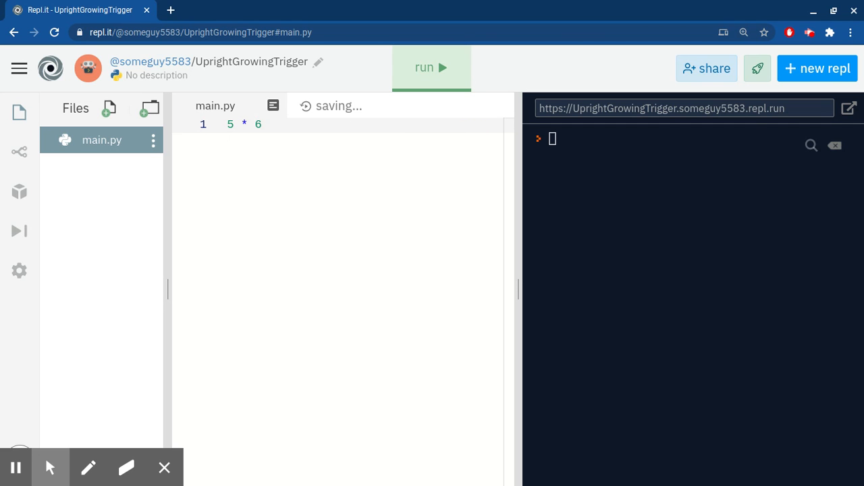
{"action": "left_click", "coordinate": [431, 68]}
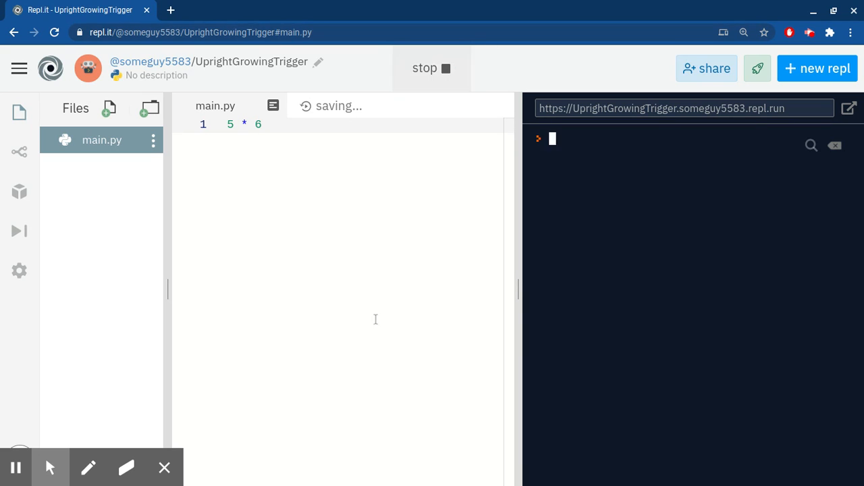
{"action": "left_click", "coordinate": [431, 68]}
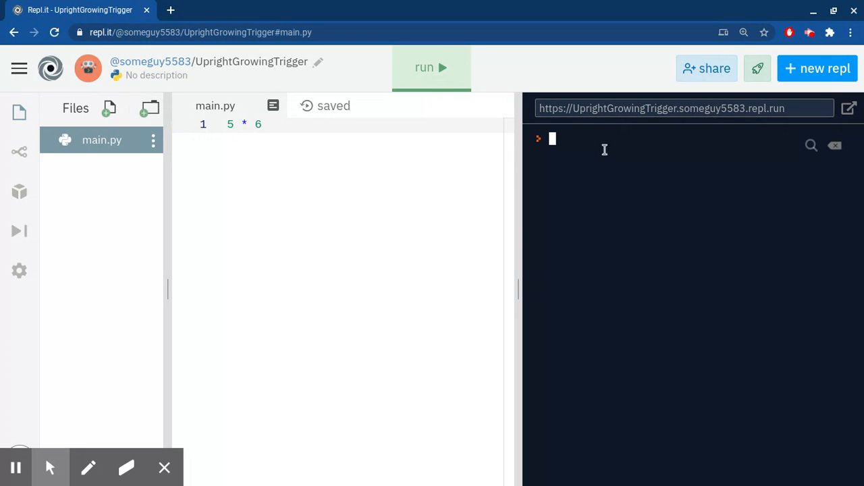
{"action": "mouse_move", "coordinate": [689, 402]}
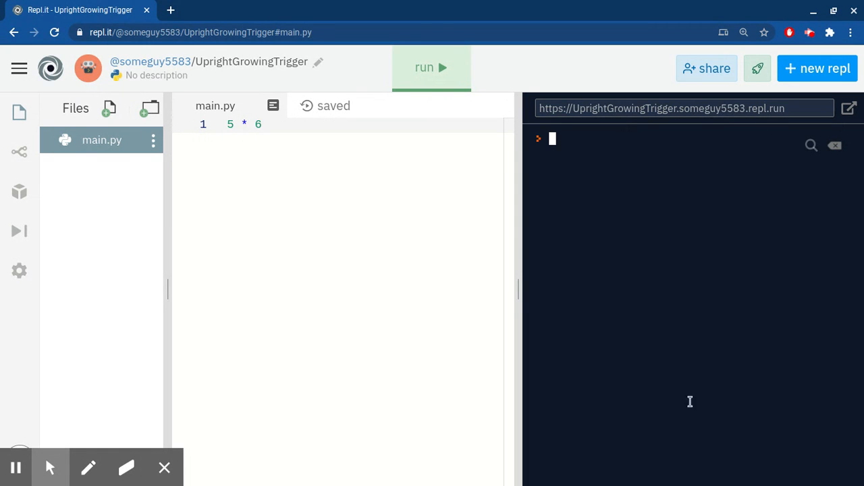
{"action": "mouse_move", "coordinate": [234, 133]}
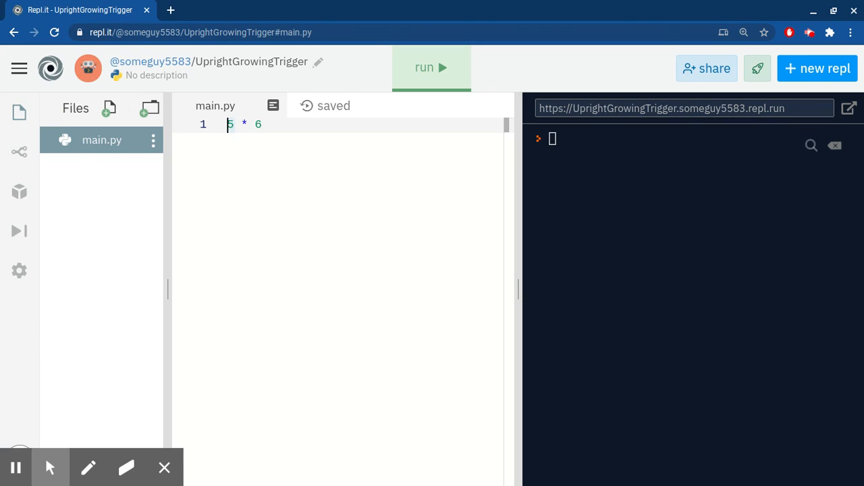
Wrap 5 * 6 in print() and run main.py to output 30
{"action": "type", "text": "print("}
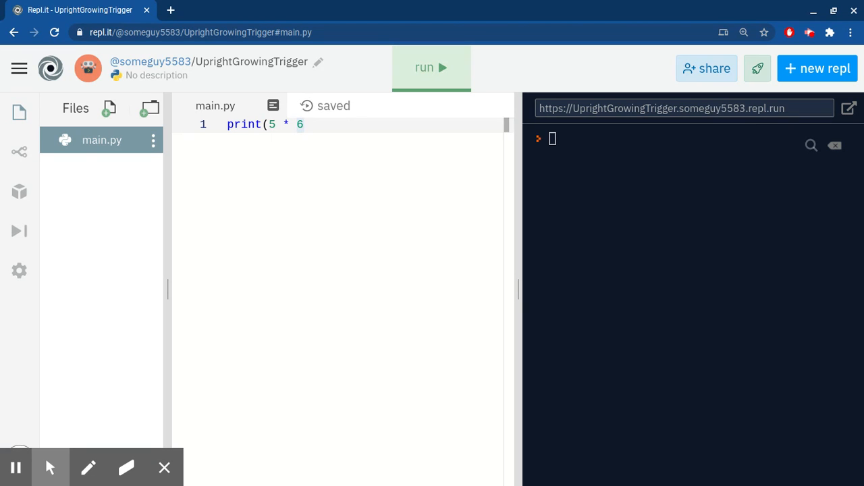
{"action": "type", "text": ")"}
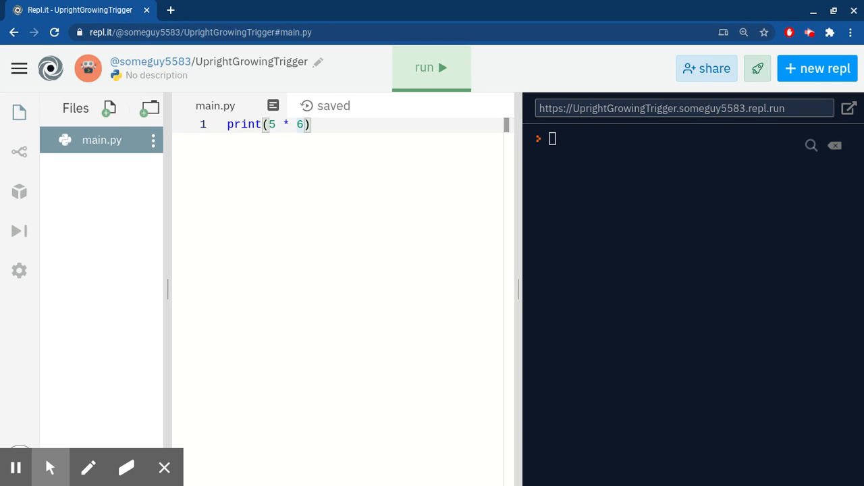
{"action": "left_click", "coordinate": [431, 67]}
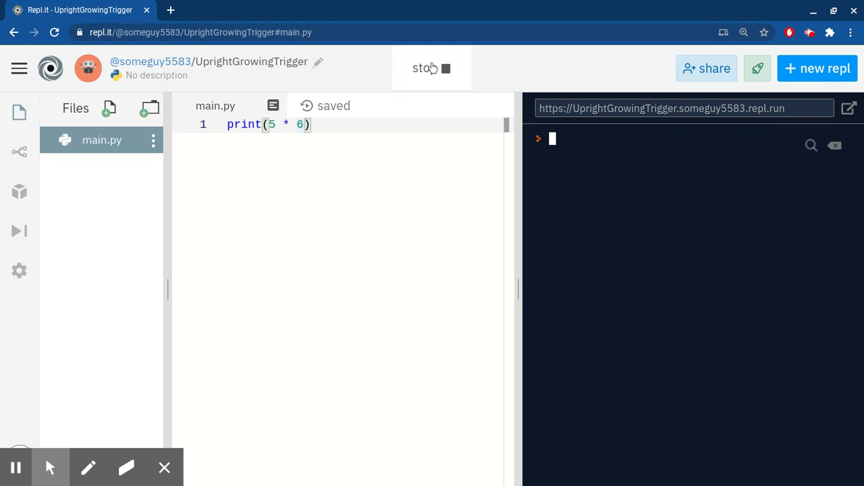
{"action": "left_click", "coordinate": [431, 68]}
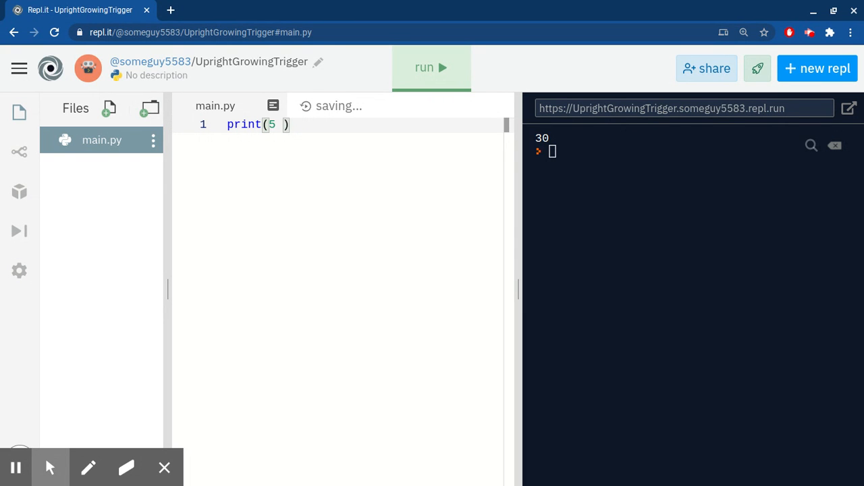
Change the line to print('Hello, World!') and start a run
{"action": "key", "text": "Backspace"}
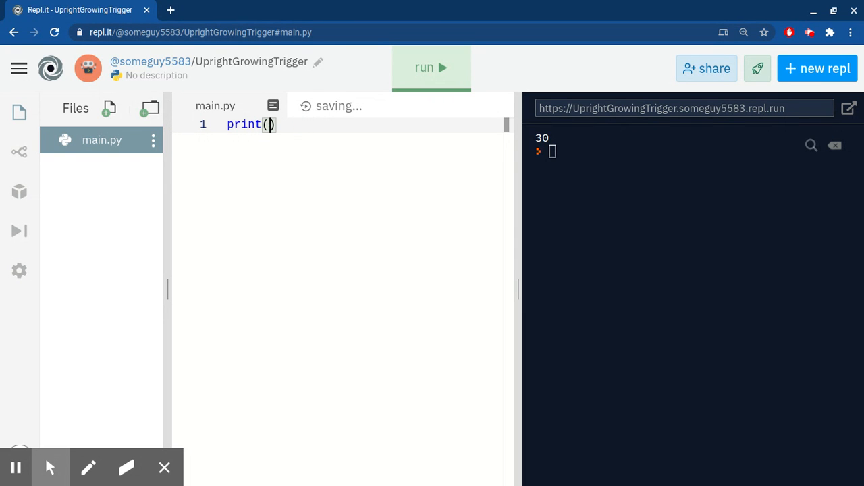
{"action": "type", "text": "'"}
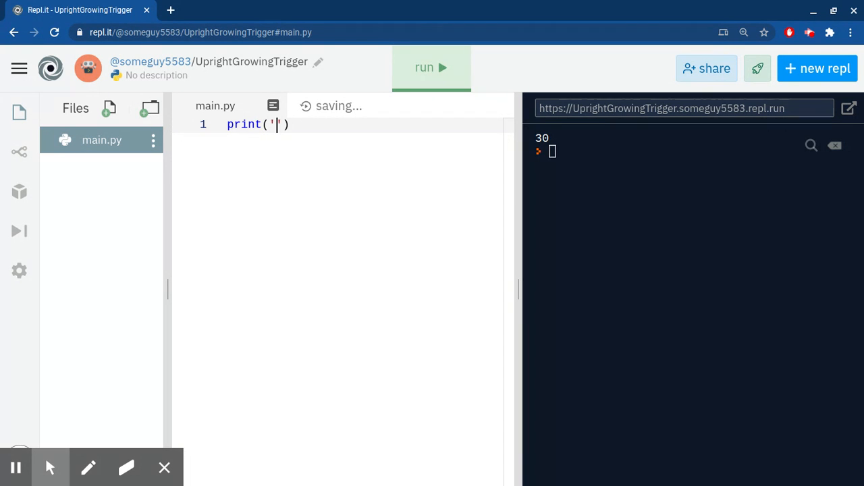
{"action": "type", "text": "\""}
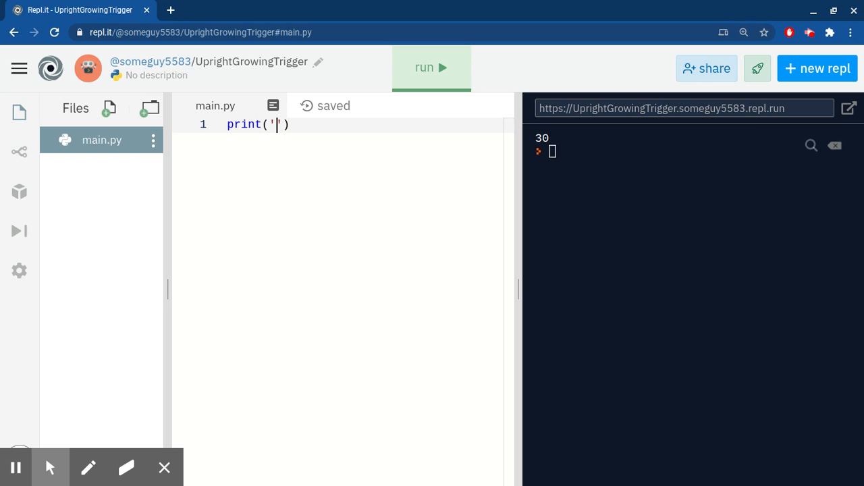
{"action": "type", "text": "Hel"}
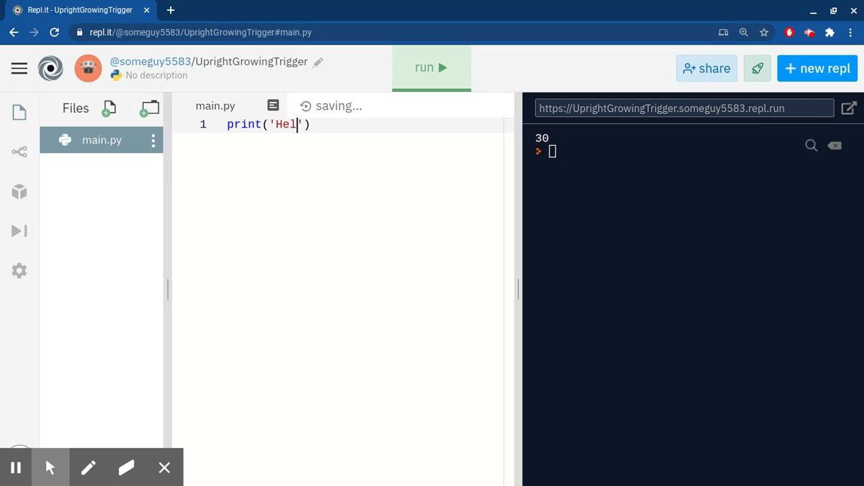
{"action": "type", "text": "lo, Wor"}
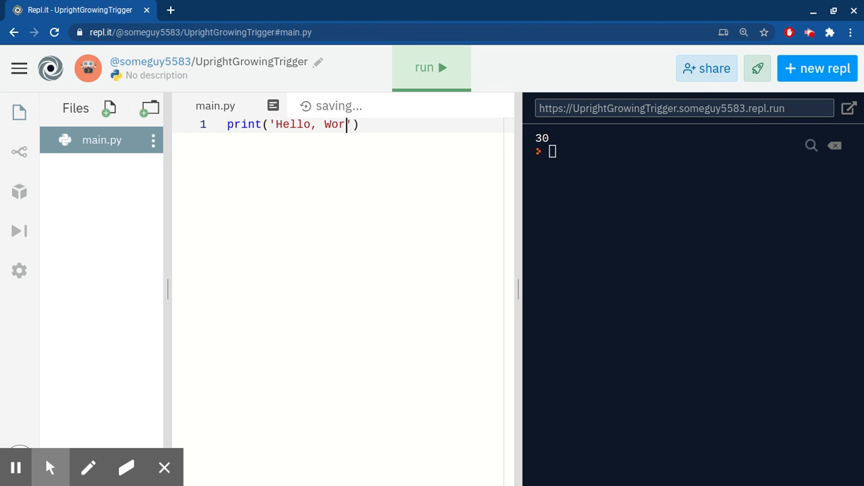
{"action": "type", "text": "ld"}
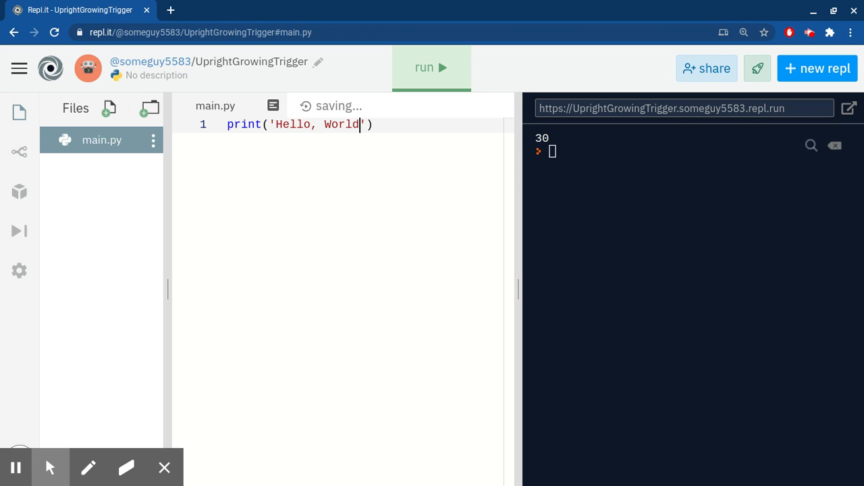
{"action": "type", "text": "!"}
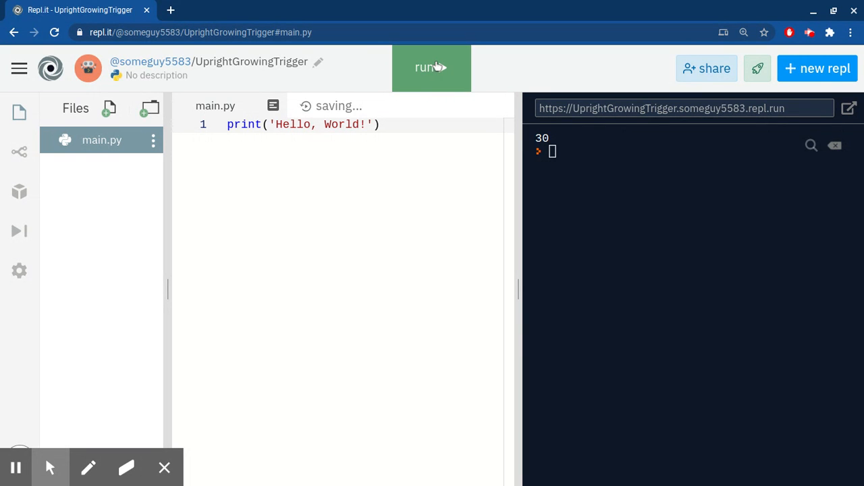
{"action": "left_click", "coordinate": [430, 68]}
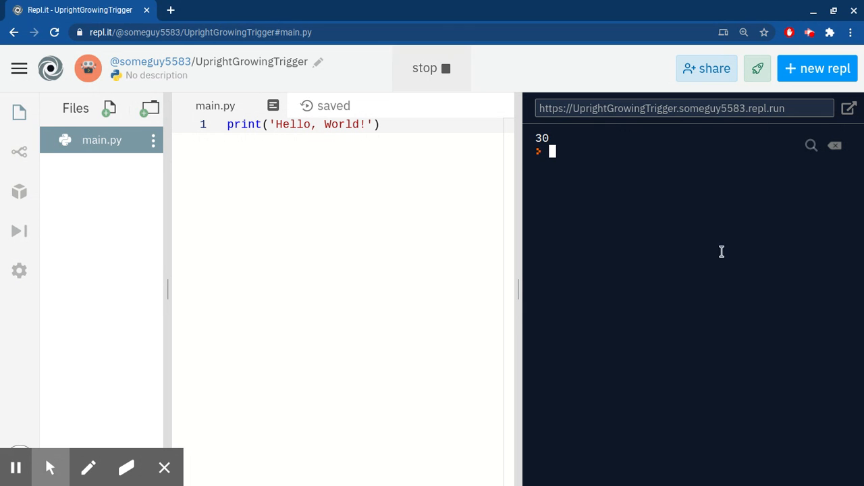
{"action": "mouse_move", "coordinate": [278, 153]}
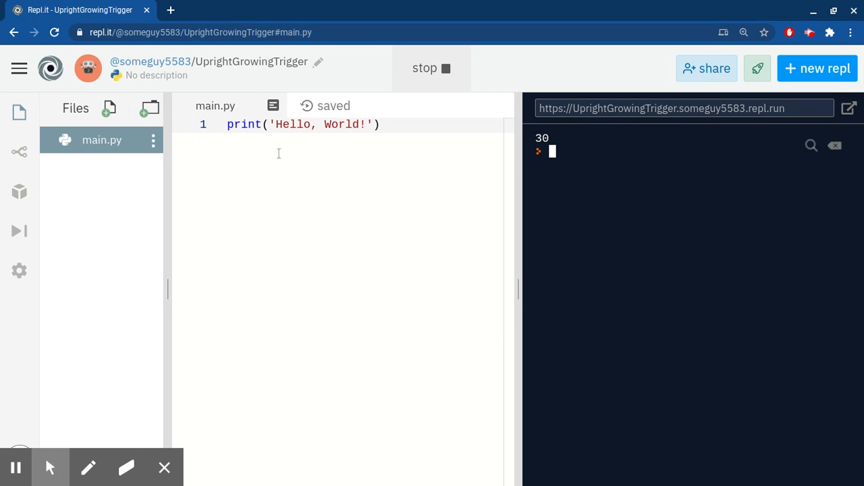
Strip the quotes from Hello, World! and rerun to get SyntaxError: invalid syntax
{"action": "left_click", "coordinate": [432, 68]}
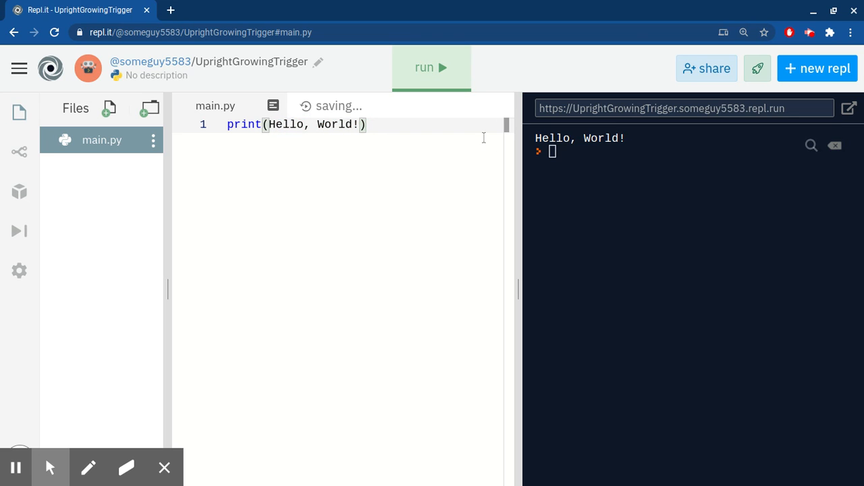
{"action": "left_click", "coordinate": [430, 67]}
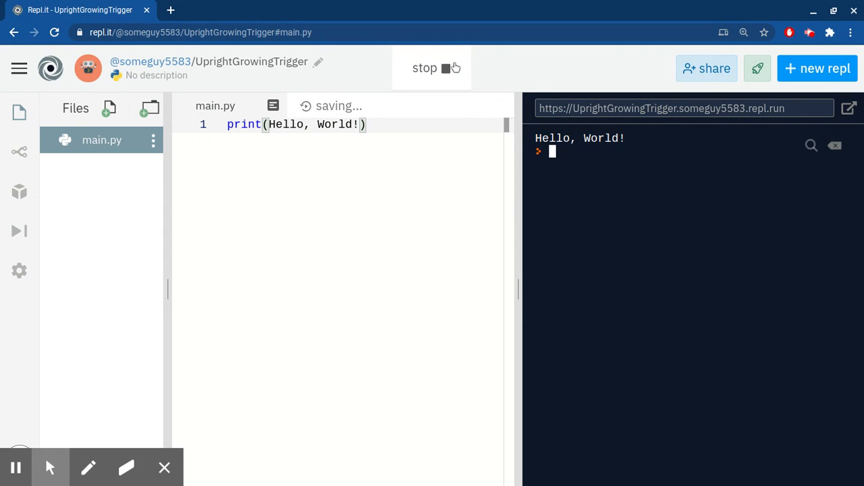
{"action": "left_click", "coordinate": [432, 68]}
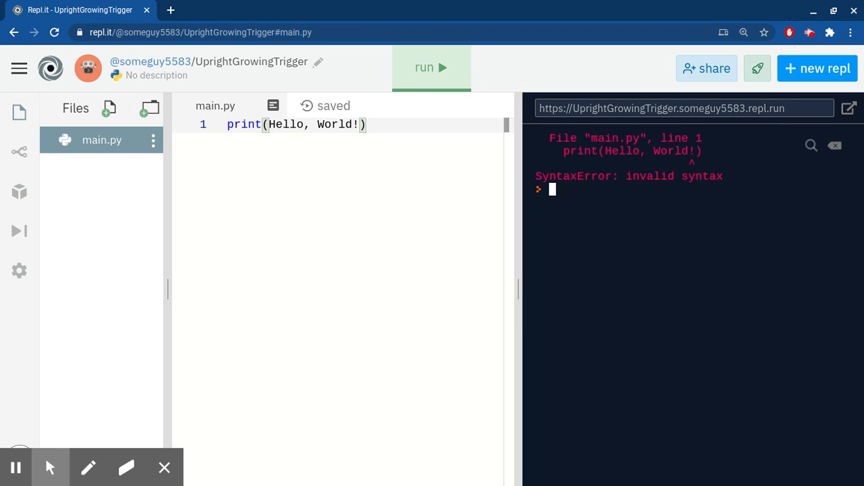
{"action": "mouse_move", "coordinate": [278, 101]}
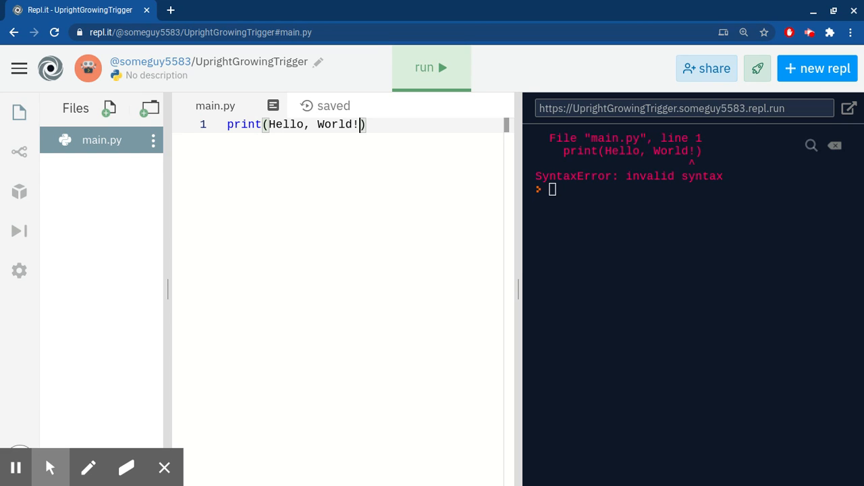
Restore single quotes around Hello, World! and rerun to print the greeting
{"action": "type", "text": "''"}
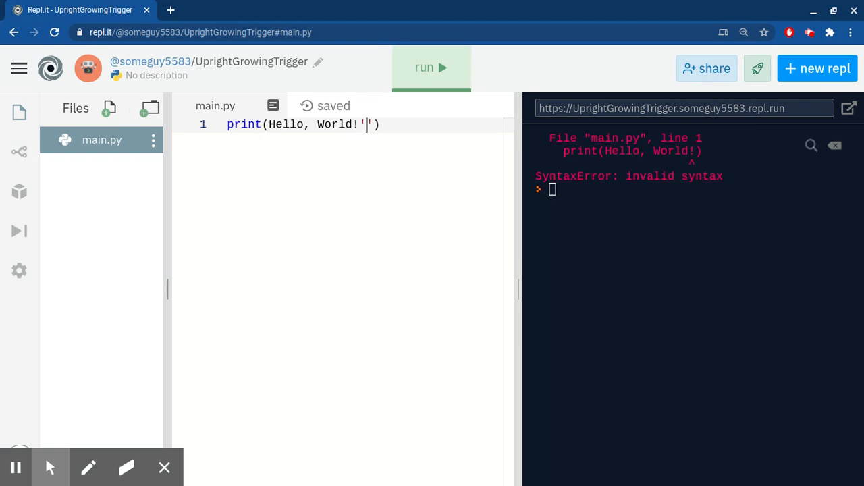
{"action": "key", "text": "Backspace"}
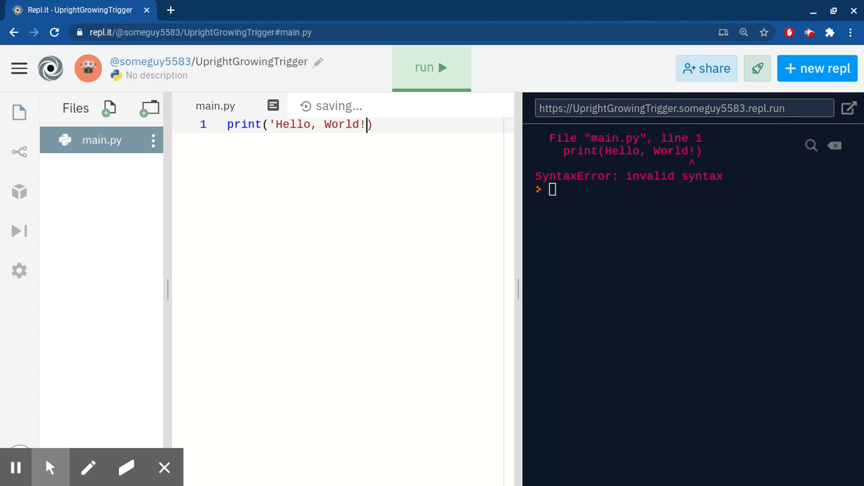
{"action": "type", "text": "'"}
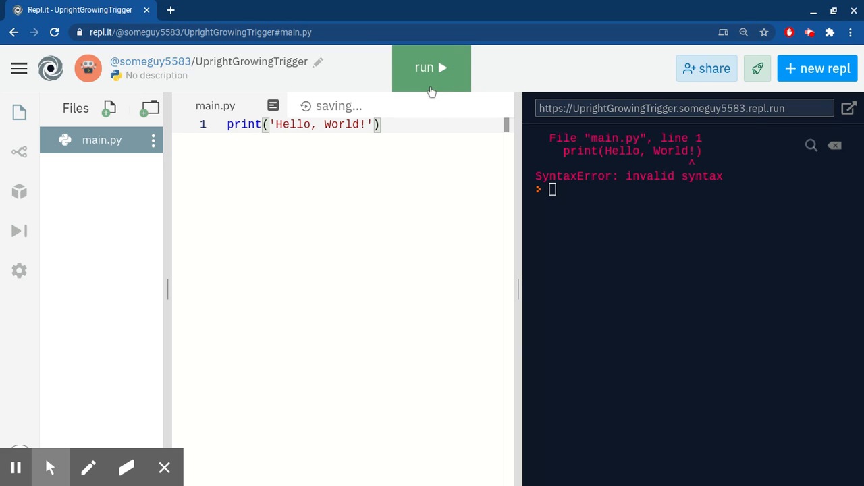
{"action": "left_click", "coordinate": [432, 68]}
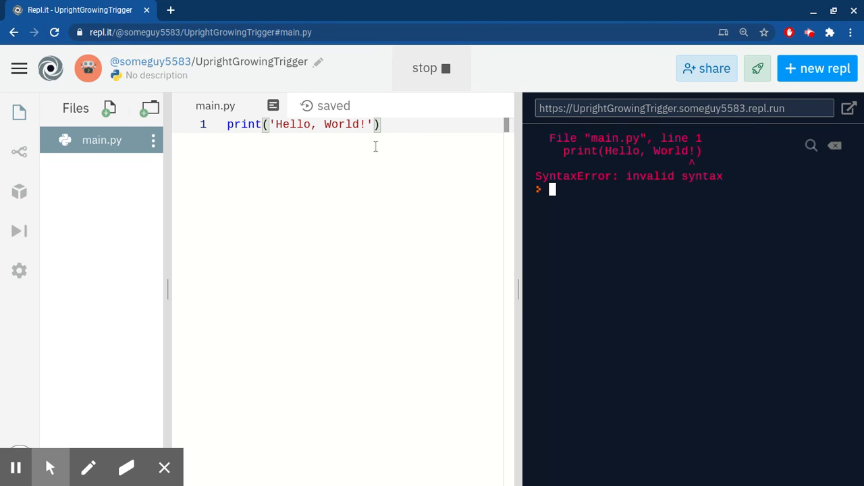
{"action": "left_click", "coordinate": [431, 67]}
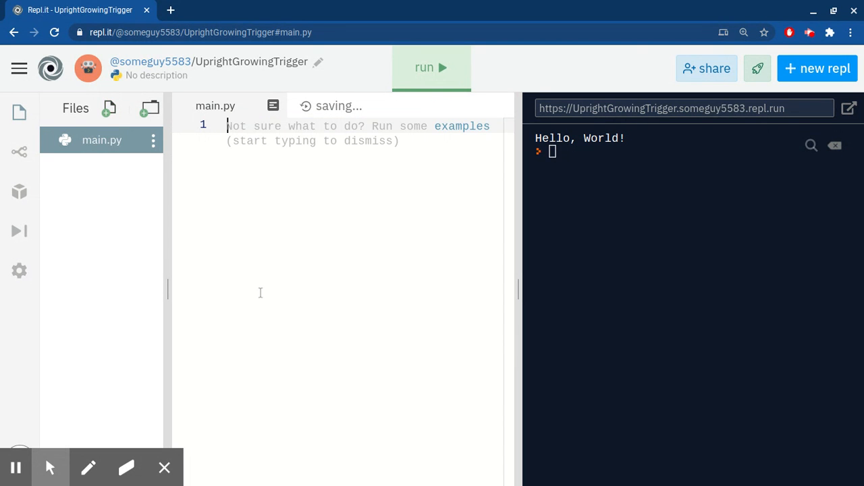
Write print('5 * 6 = 30') in main.py and run it to show 5 * 6 = 30
{"action": "type", "text": "print"}
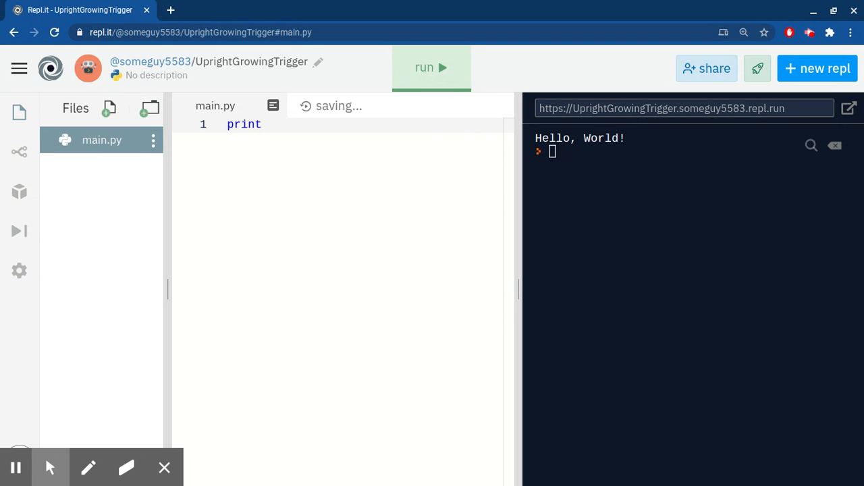
{"action": "type", "text": "()"}
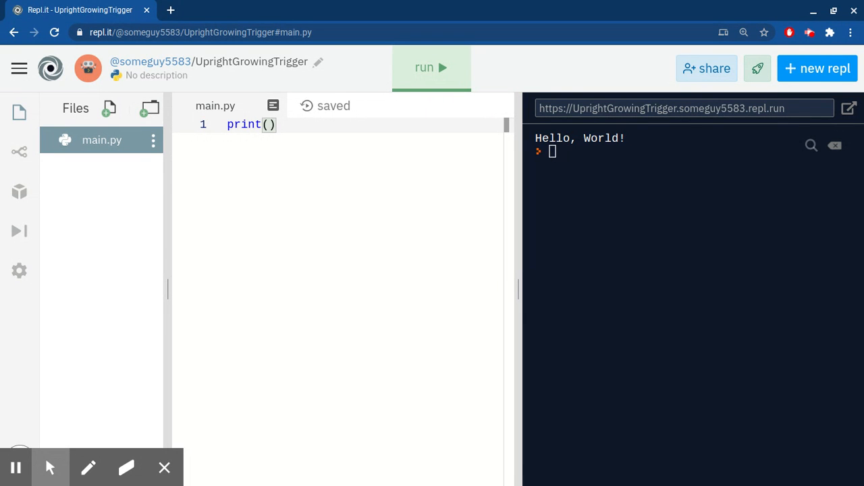
{"action": "type", "text": "''"}
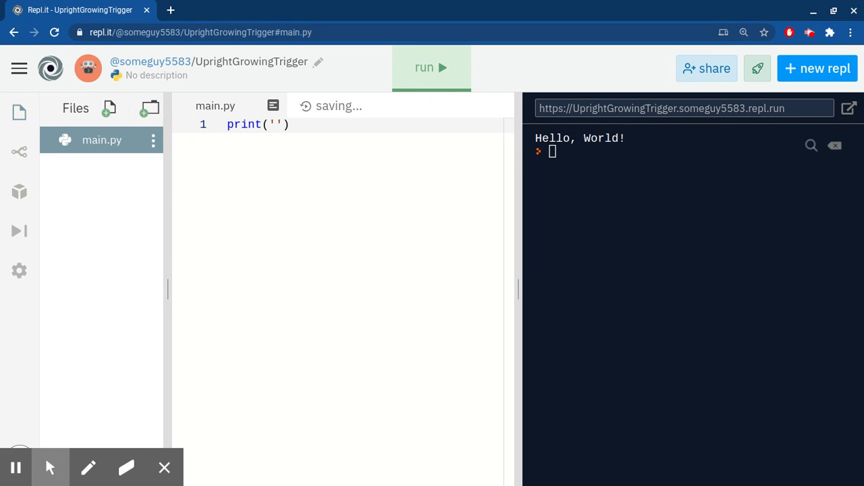
{"action": "type", "text": "5 *"}
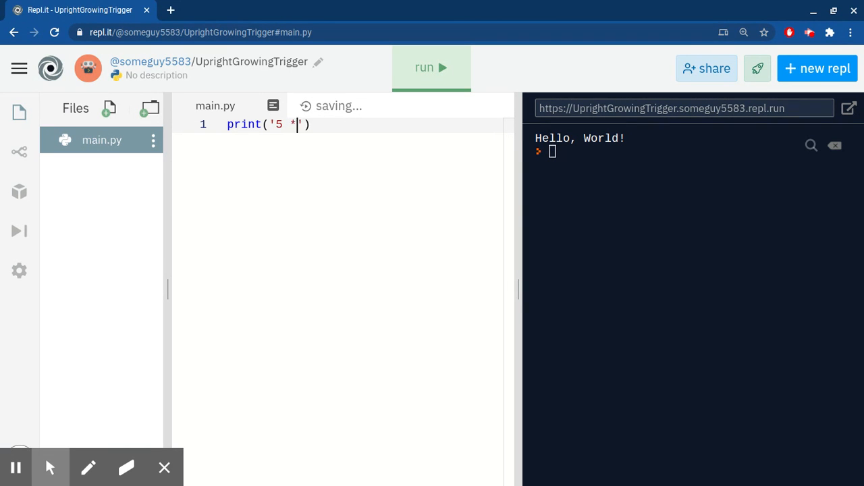
{"action": "type", "text": "6"}
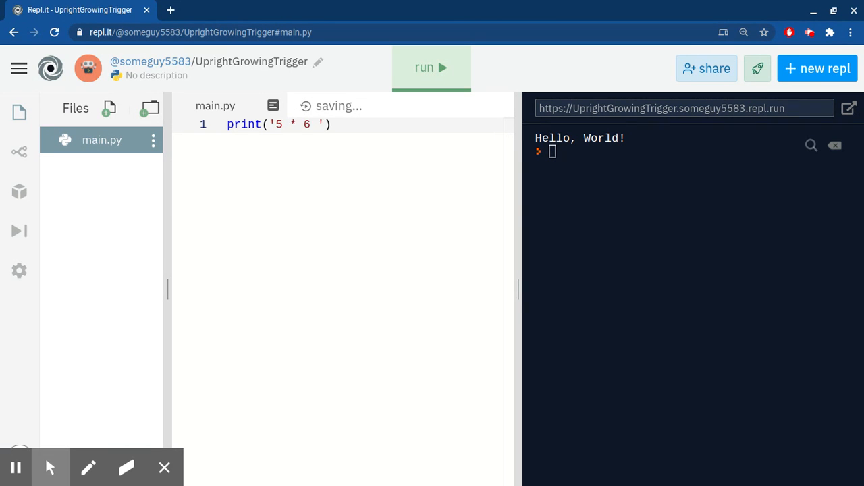
{"action": "type", "text": "= 30"}
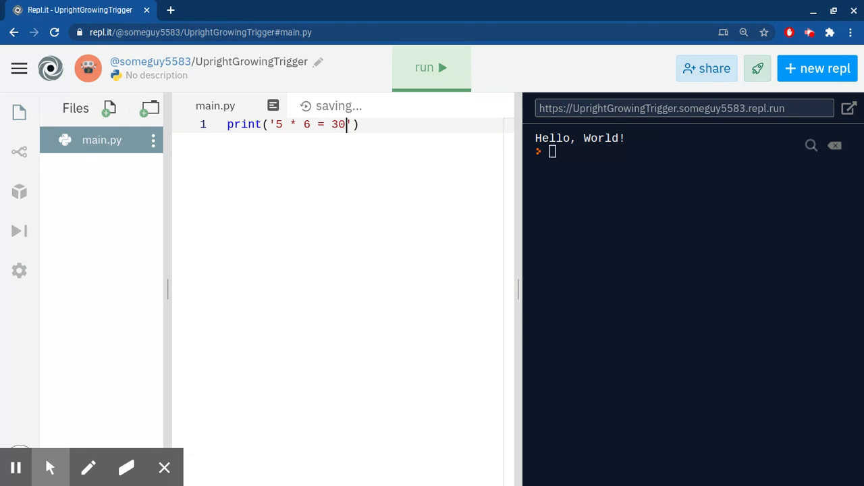
{"action": "left_click", "coordinate": [431, 68]}
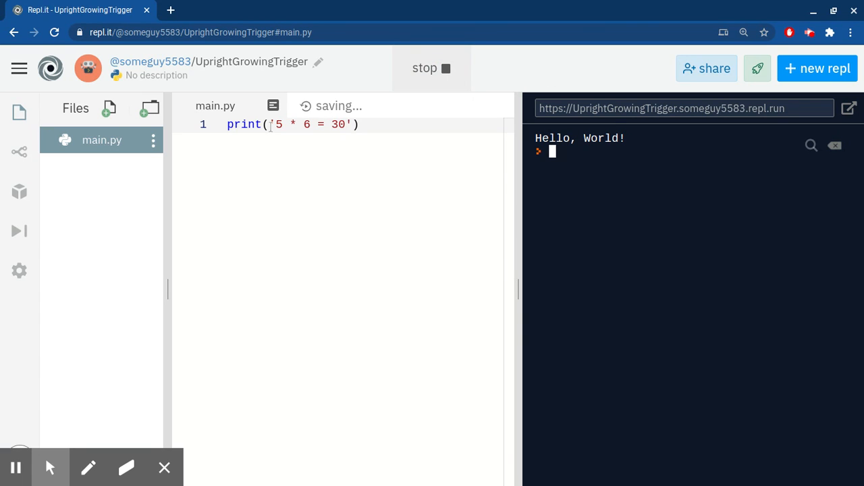
{"action": "left_click", "coordinate": [431, 68]}
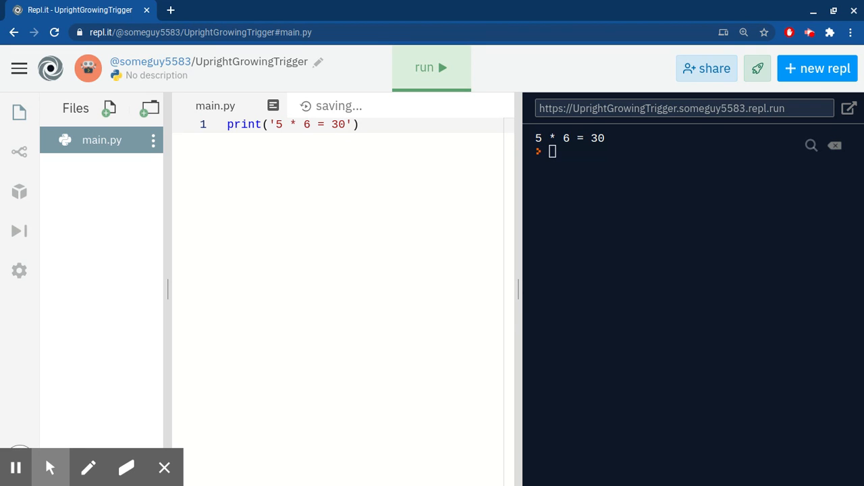
Replace the hard-coded 30 with + str(5*6) and run the program
{"action": "key", "text": "Backspace"}
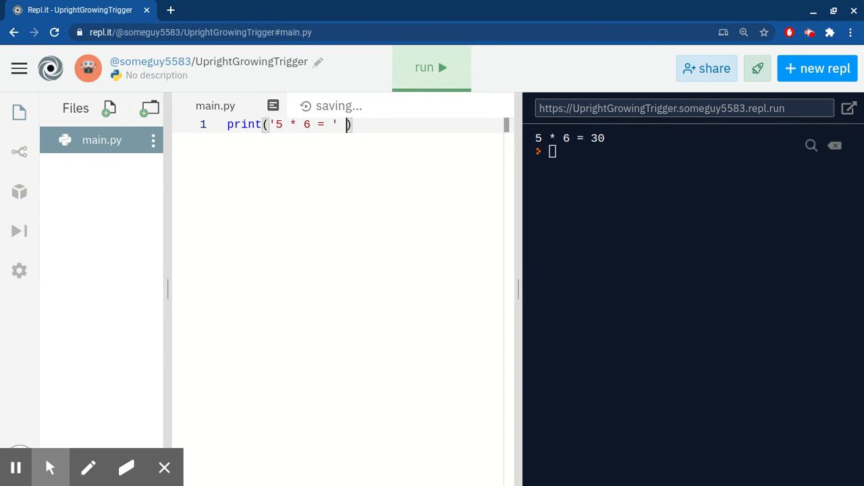
{"action": "type", "text": "+"}
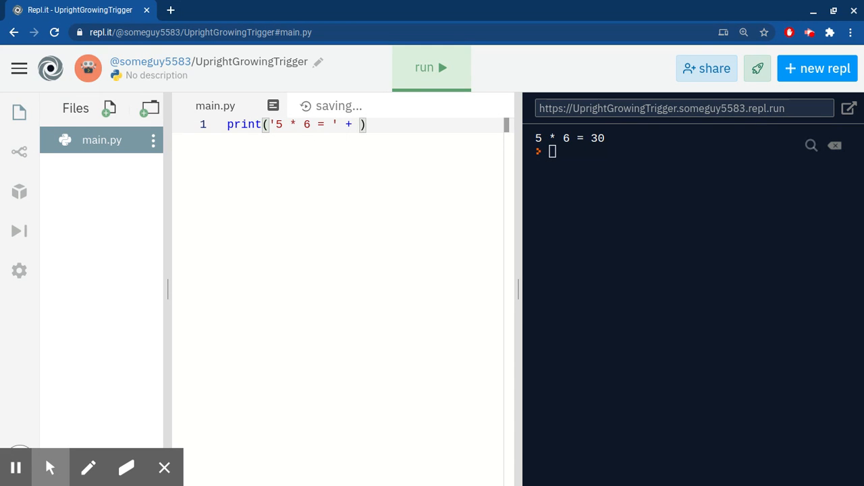
{"action": "type", "text": "str"}
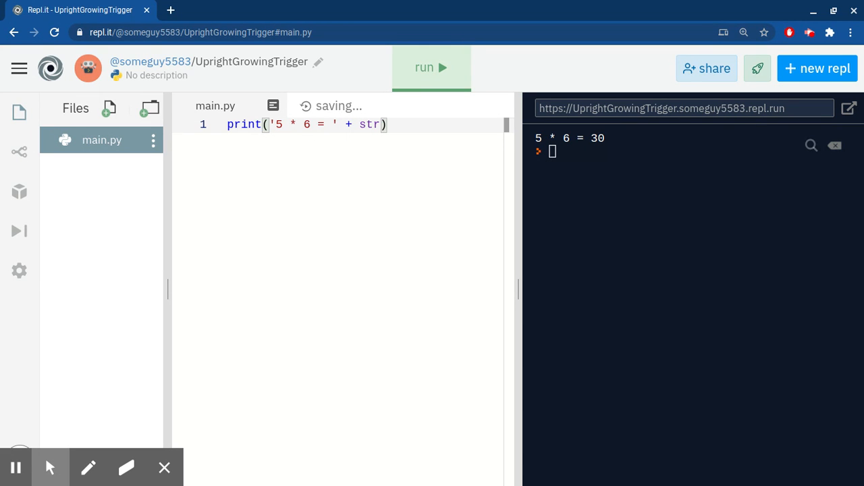
{"action": "type", "text": "5"}
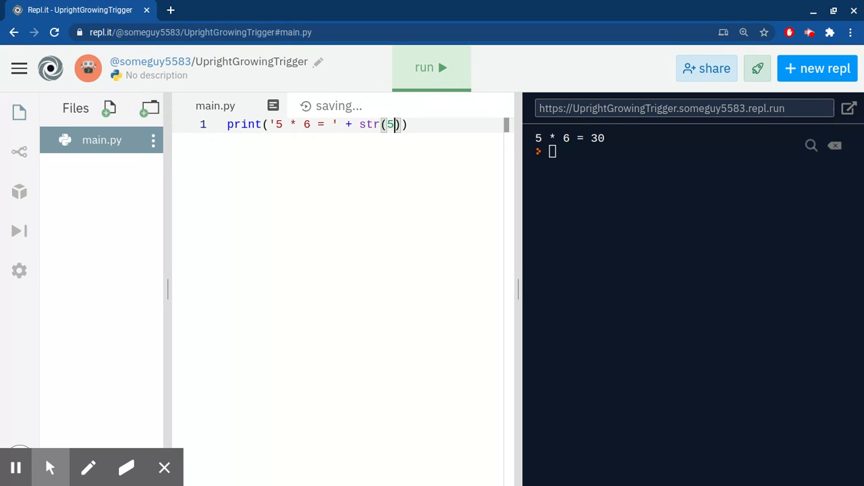
{"action": "type", "text": "*6"}
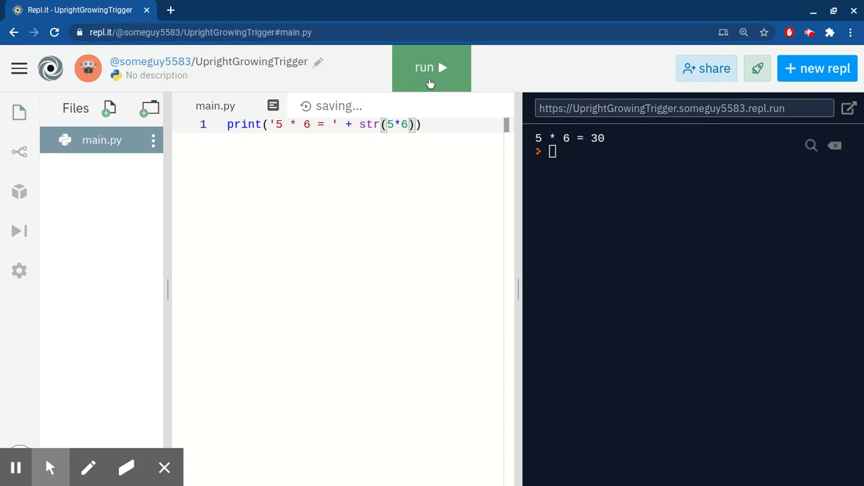
{"action": "left_click", "coordinate": [430, 67]}
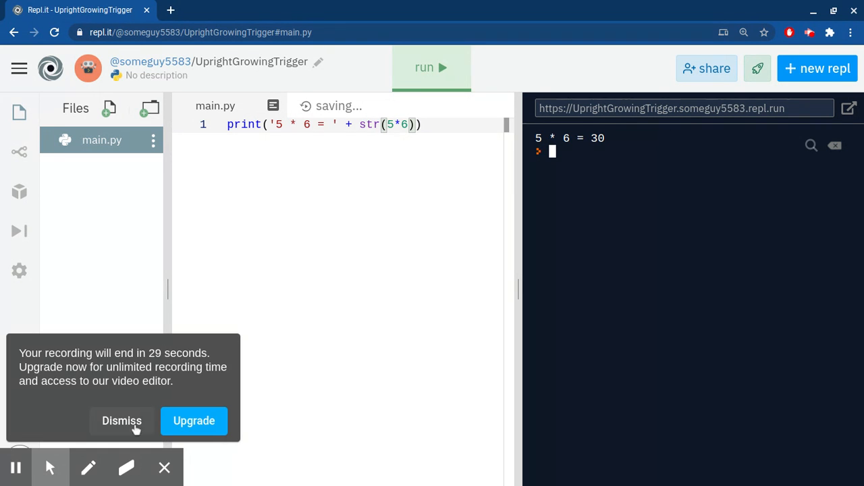
Run main.py again to confirm it prints 5 * 6 = 30
{"action": "left_click", "coordinate": [122, 421]}
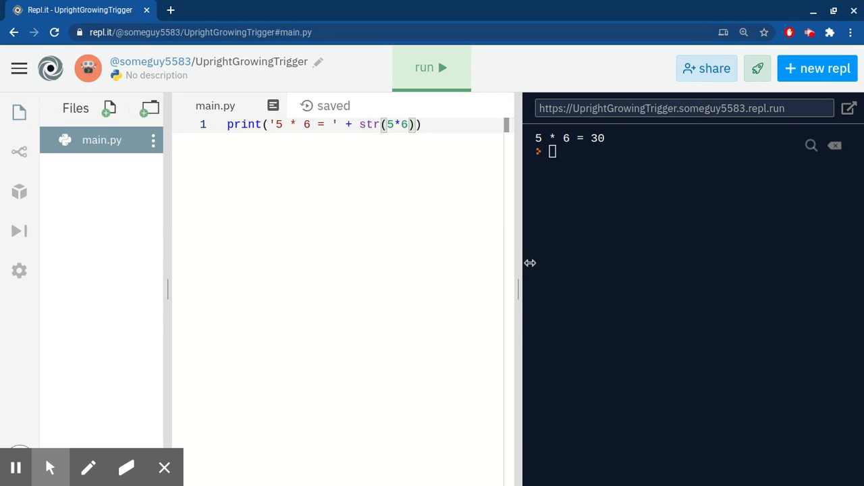
{"action": "left_click", "coordinate": [430, 67]}
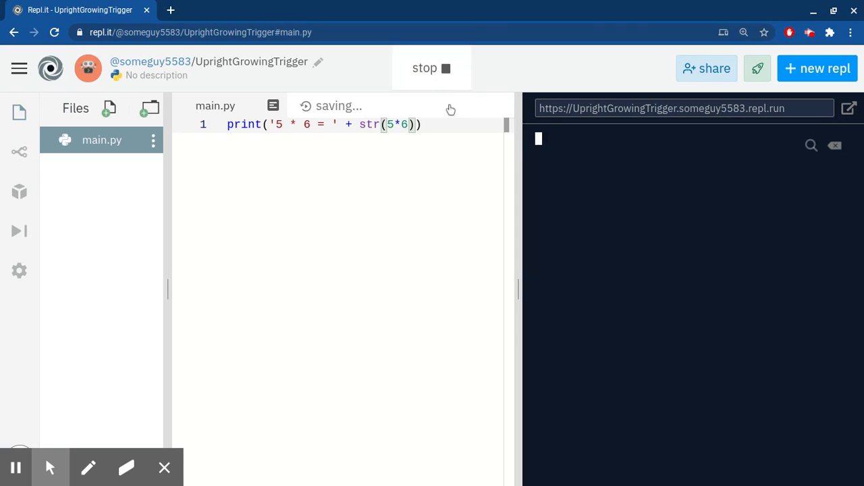
{"action": "left_click", "coordinate": [430, 68]}
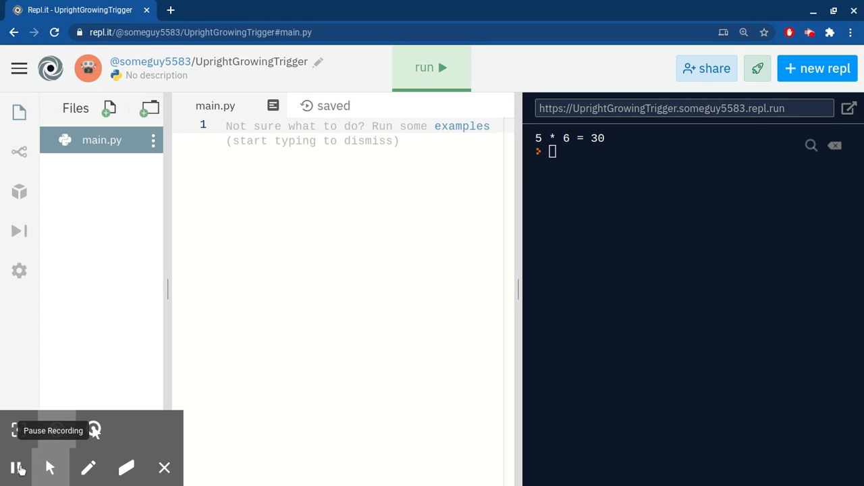
{"action": "left_click", "coordinate": [228, 126]}
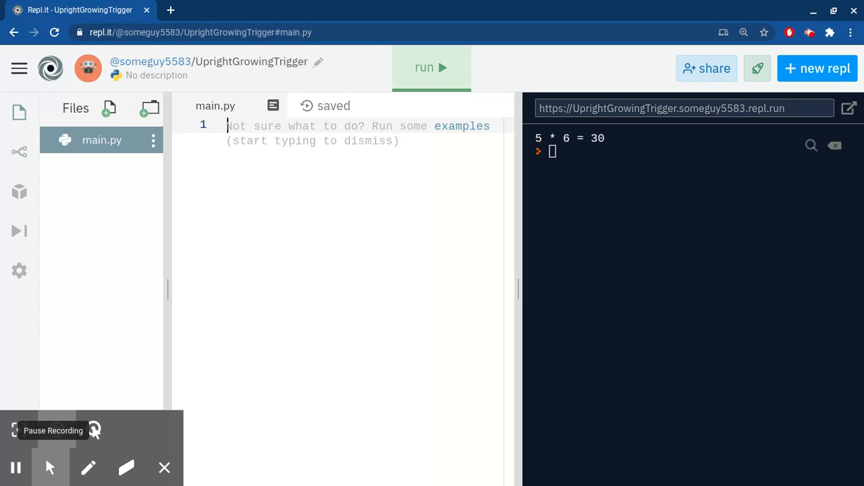